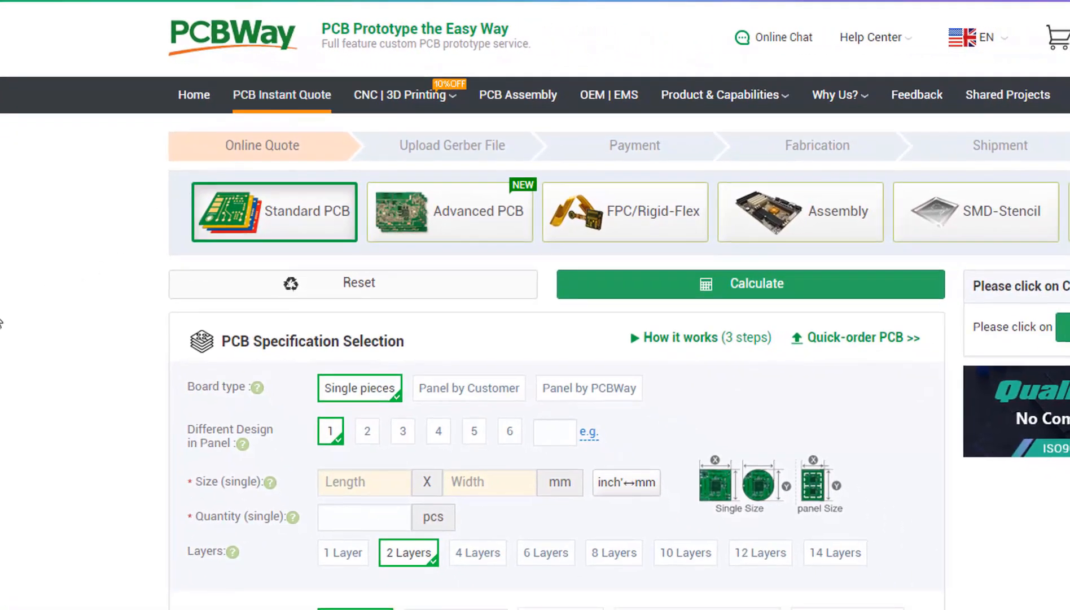
Step: Scroll the PCBWay quote page and open the 3D Printing services page
scroll("down", 3)
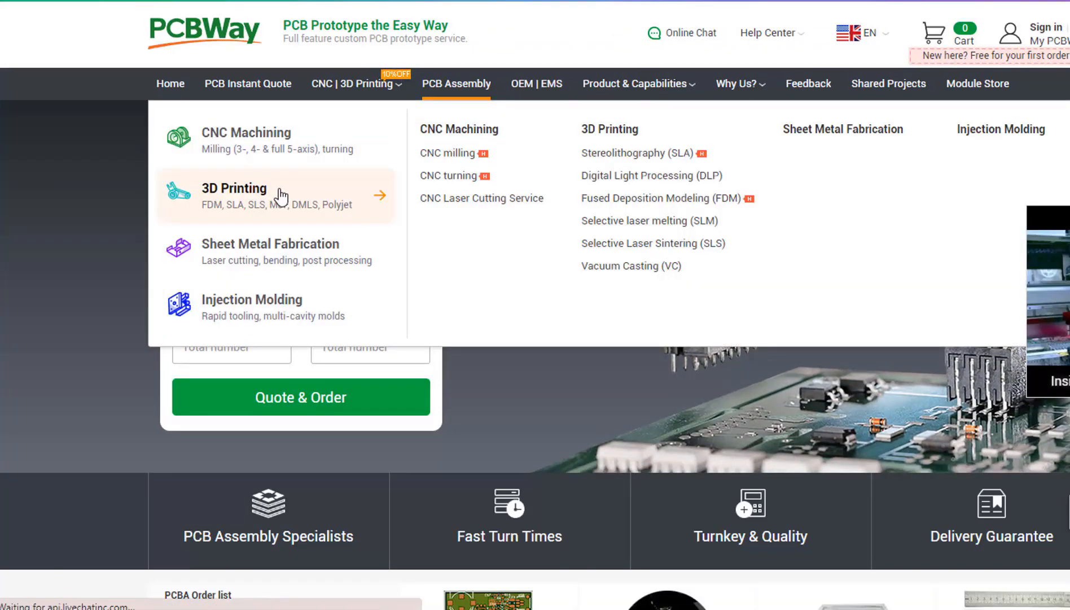
left_click(168, 83)
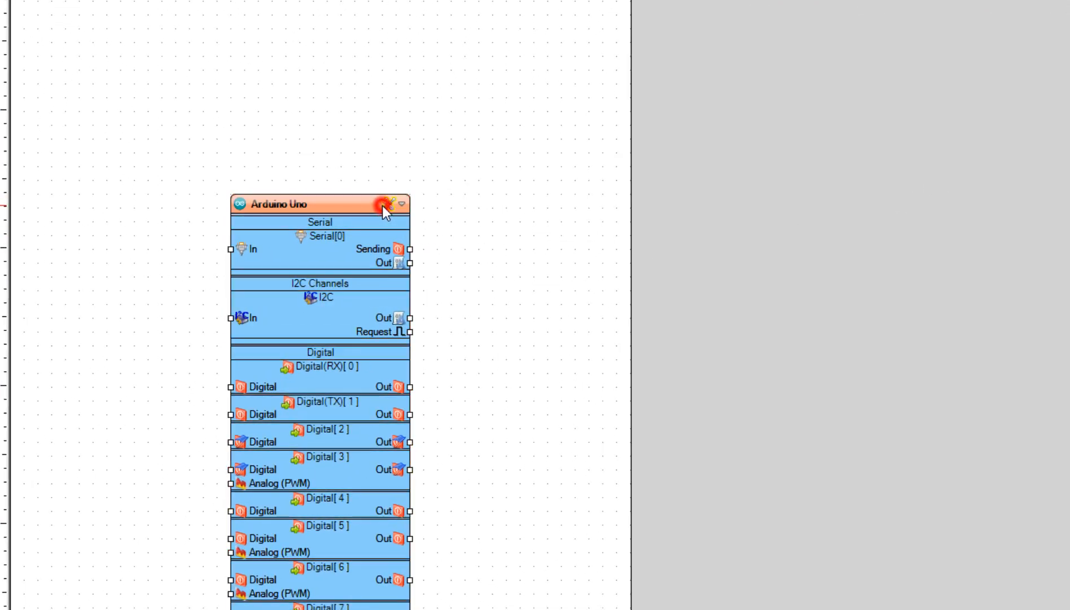
Step: Set the component's BoardType to Arduino Uno
left_click(386, 203)
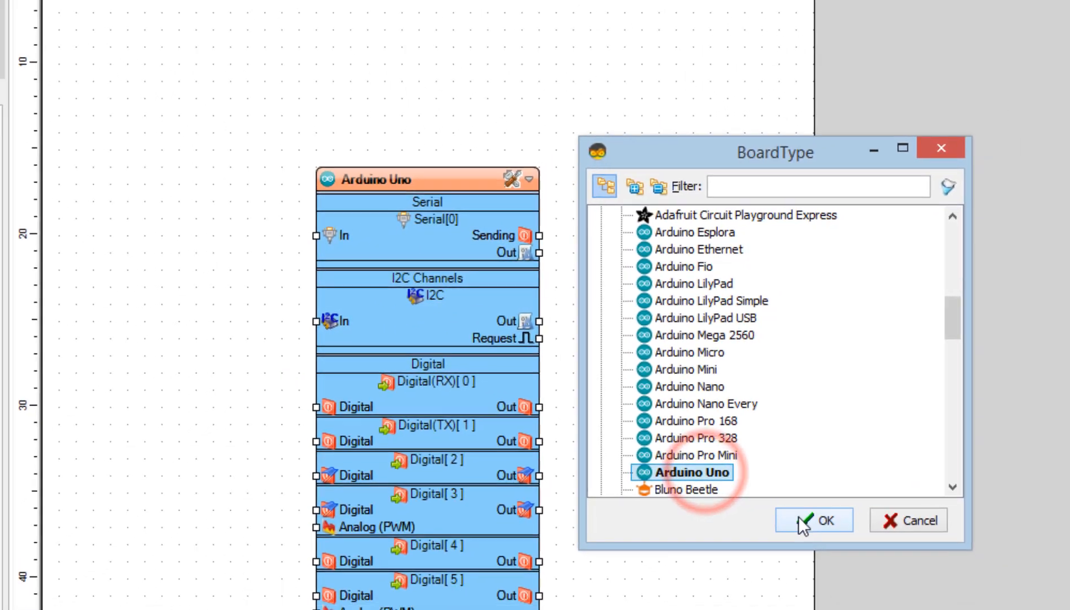
left_click(814, 519)
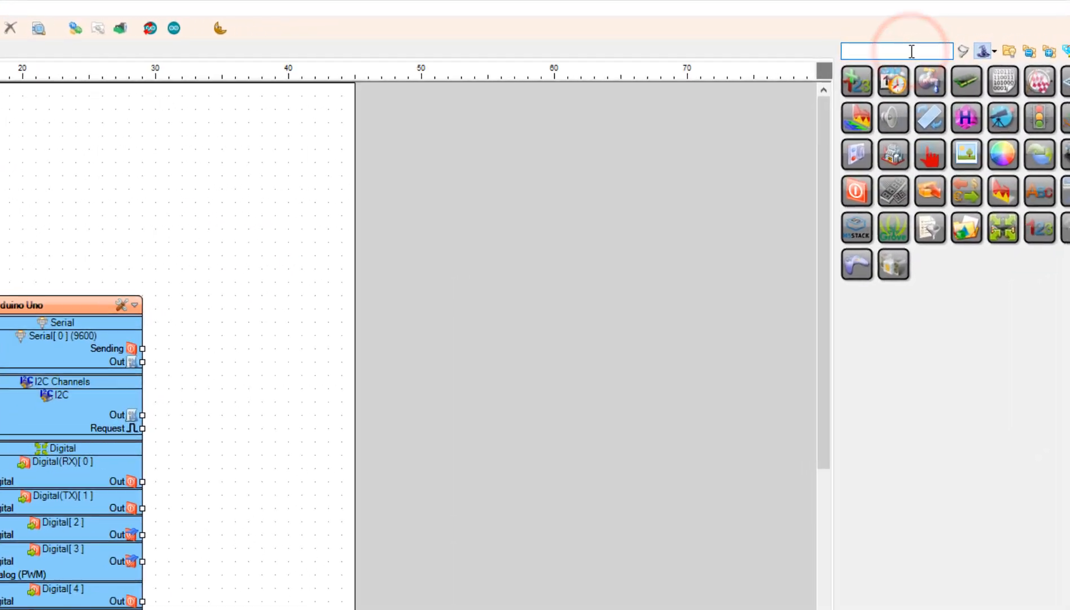
Step: Search the toolbox for 'PULSE GENERATOR'
type("PULSE")
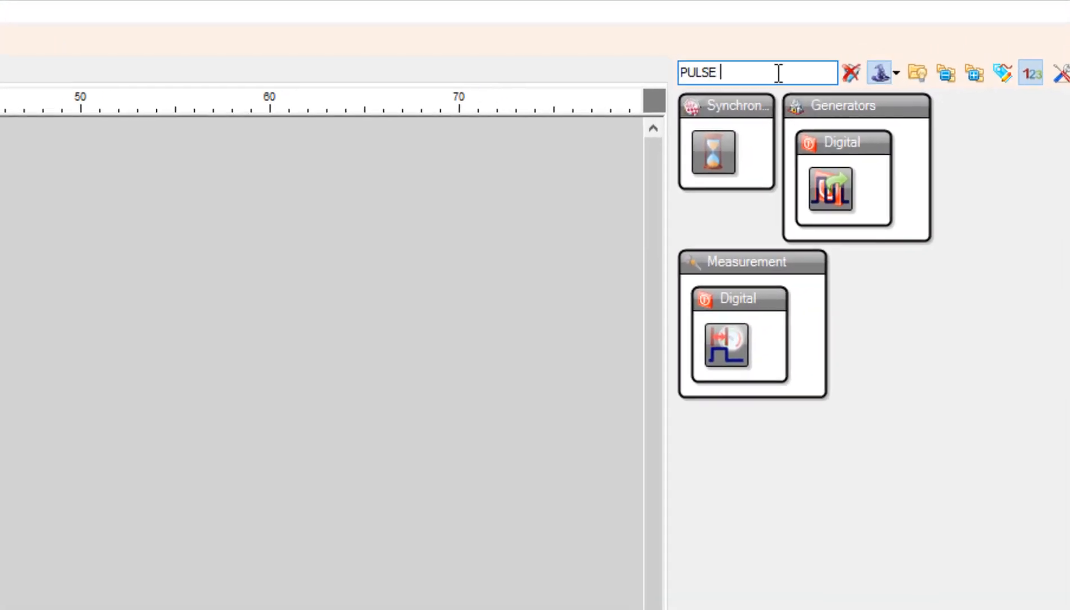
type("GENERA")
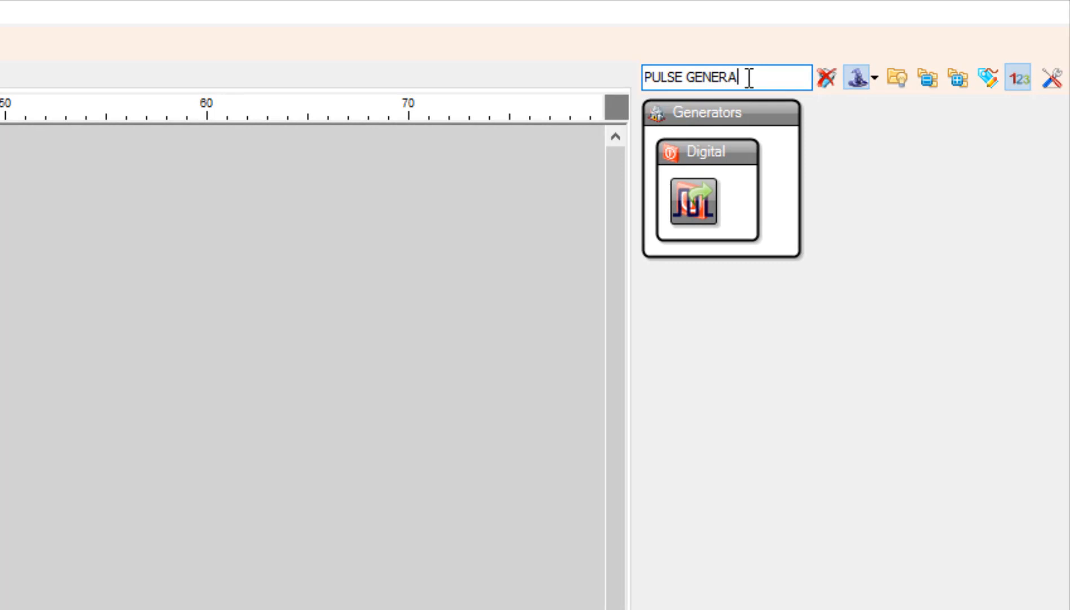
type("TOR")
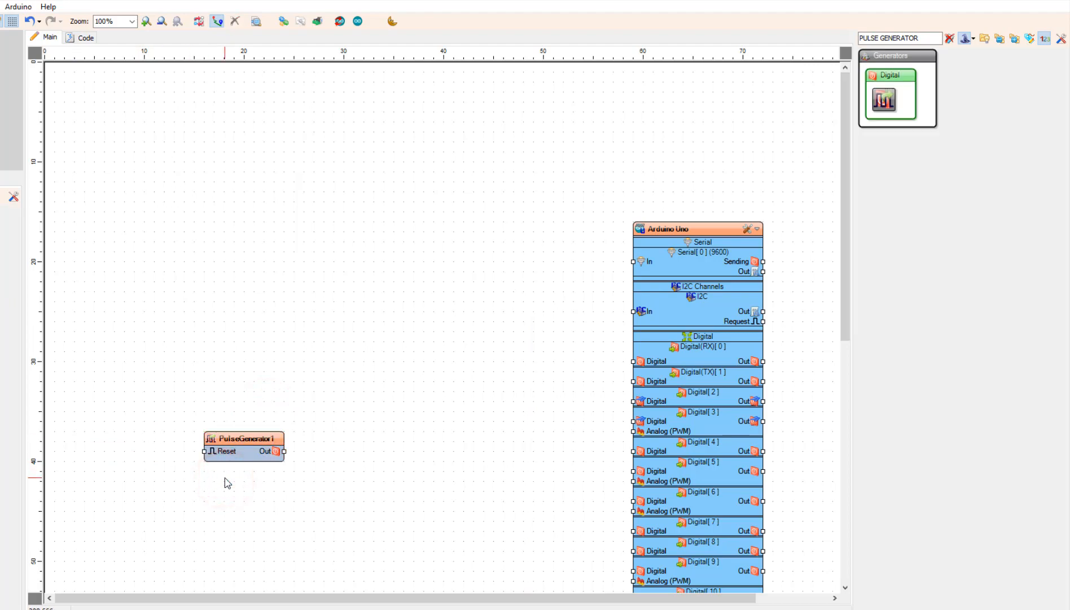
Step: Set PulseGenerator1's Frequency to 2000
left_click(242, 441)
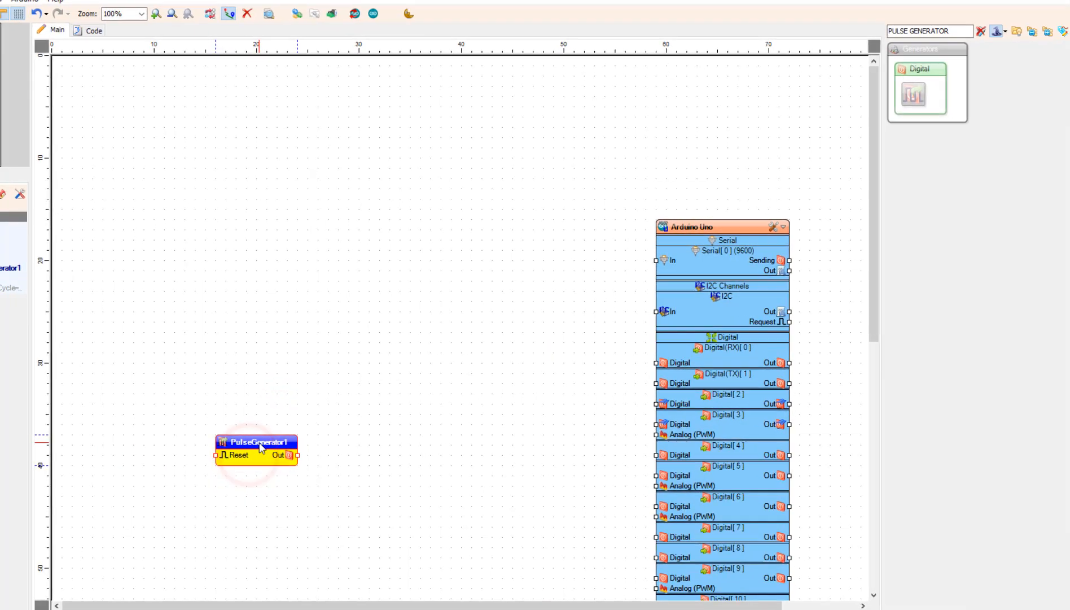
double_click(256, 441)
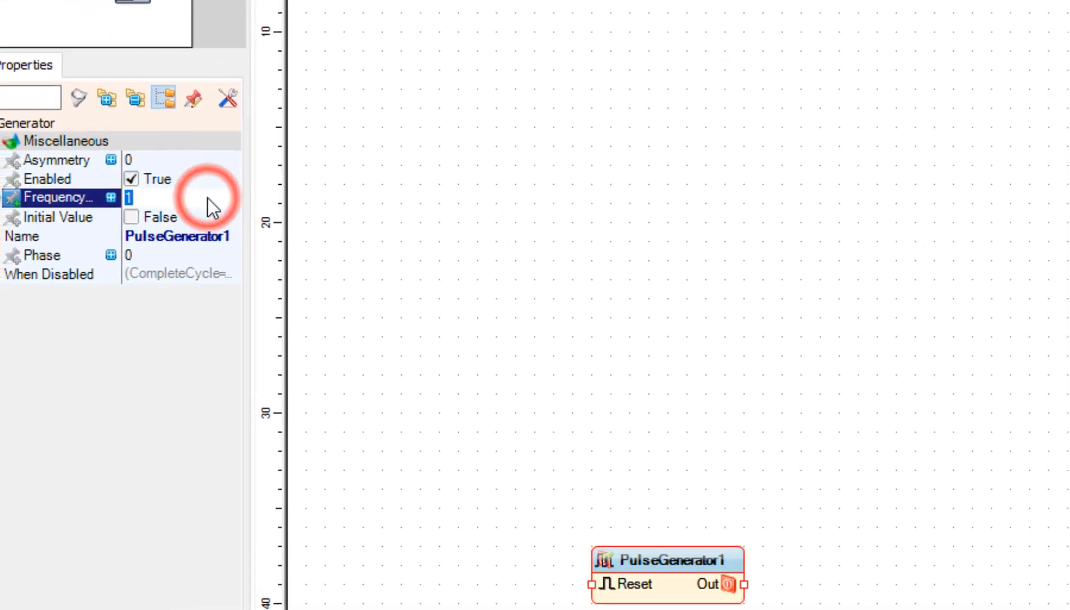
type("20")
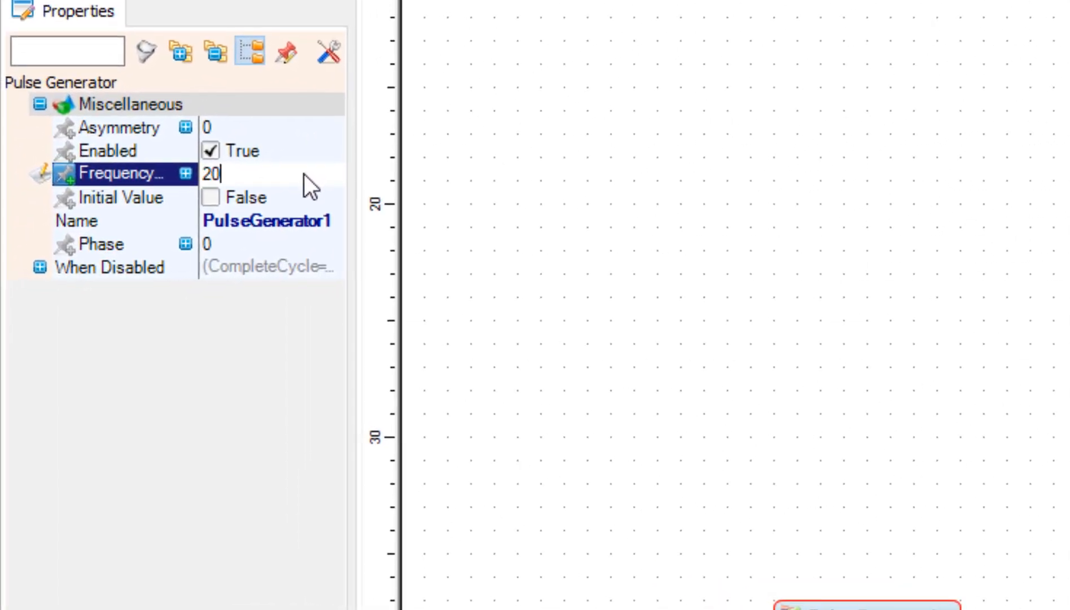
type("00")
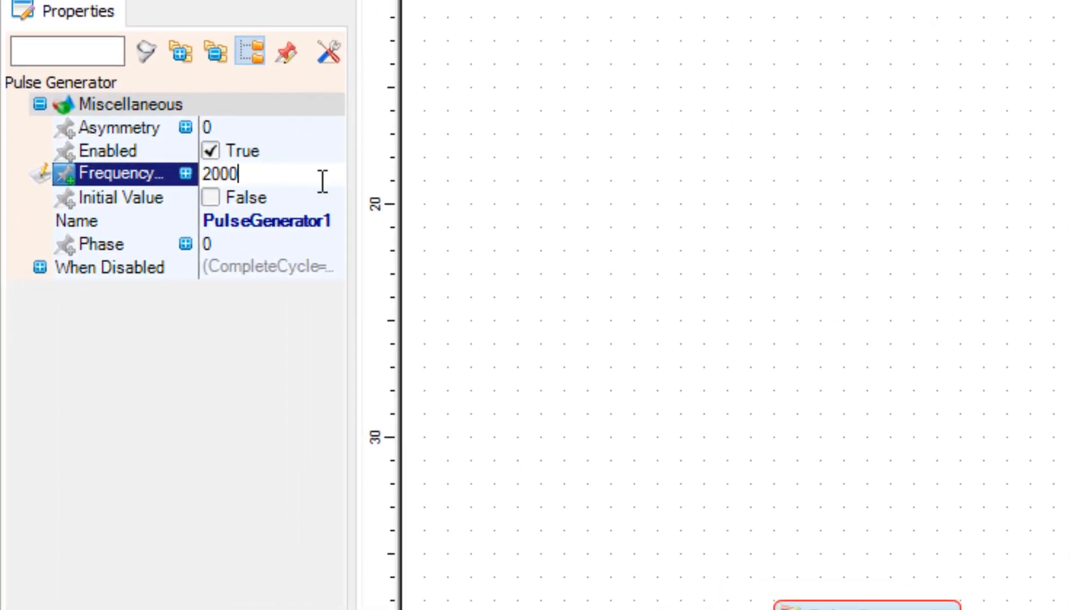
left_click(646, 264)
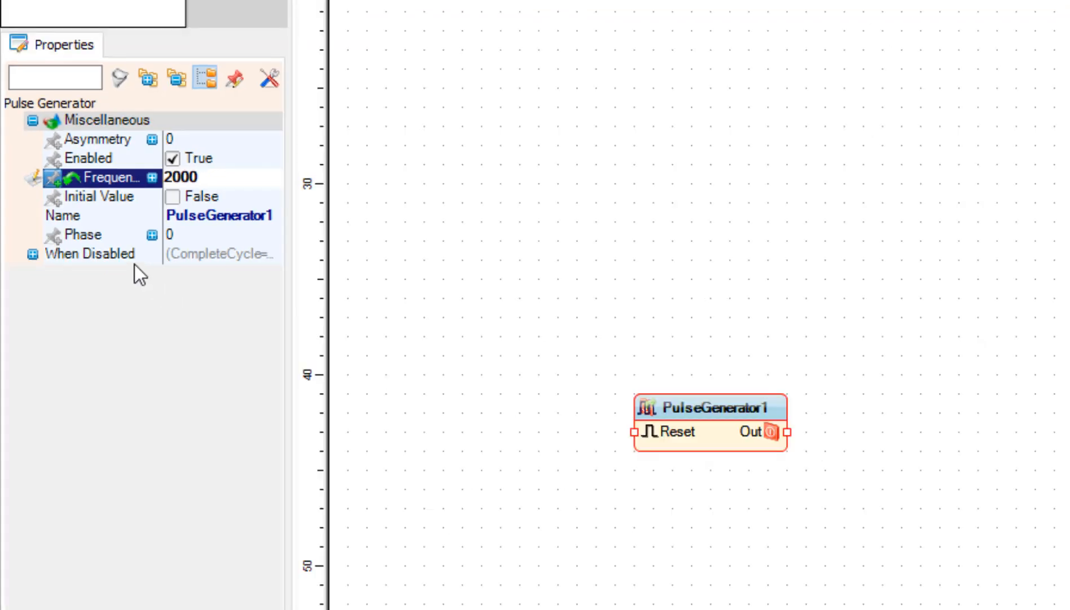
Step: Expose the pulse generator's Frequency property as a Float SinkPin input
left_click(147, 176)
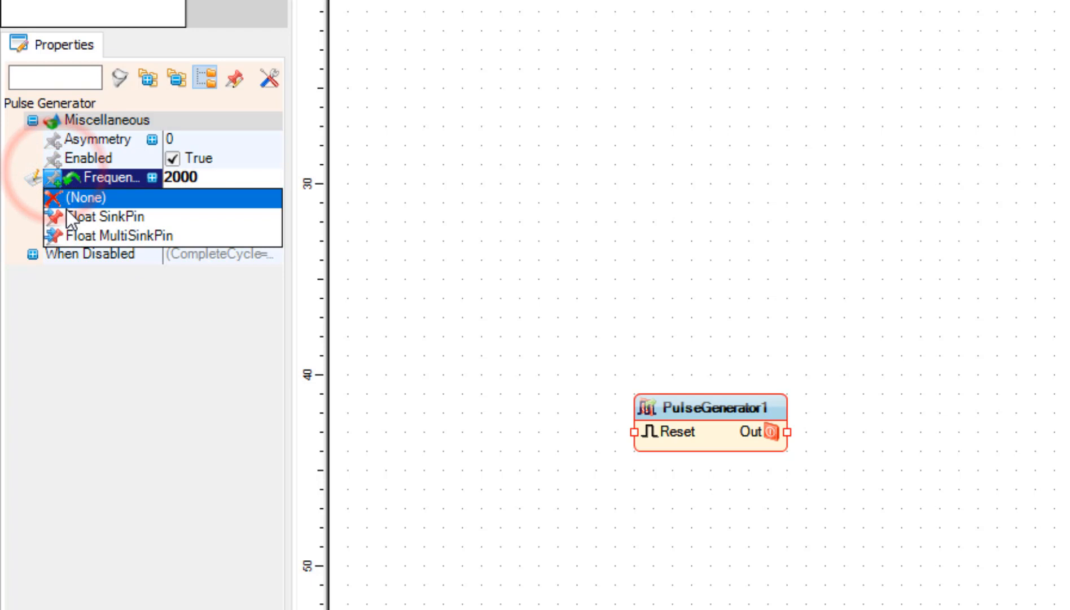
left_click(114, 216)
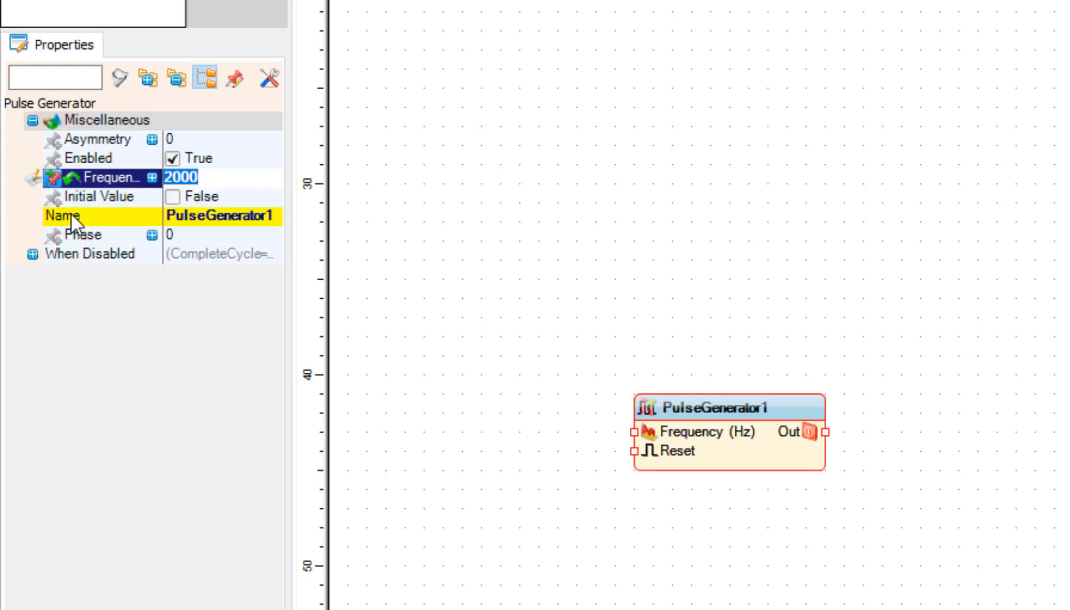
left_click(139, 287)
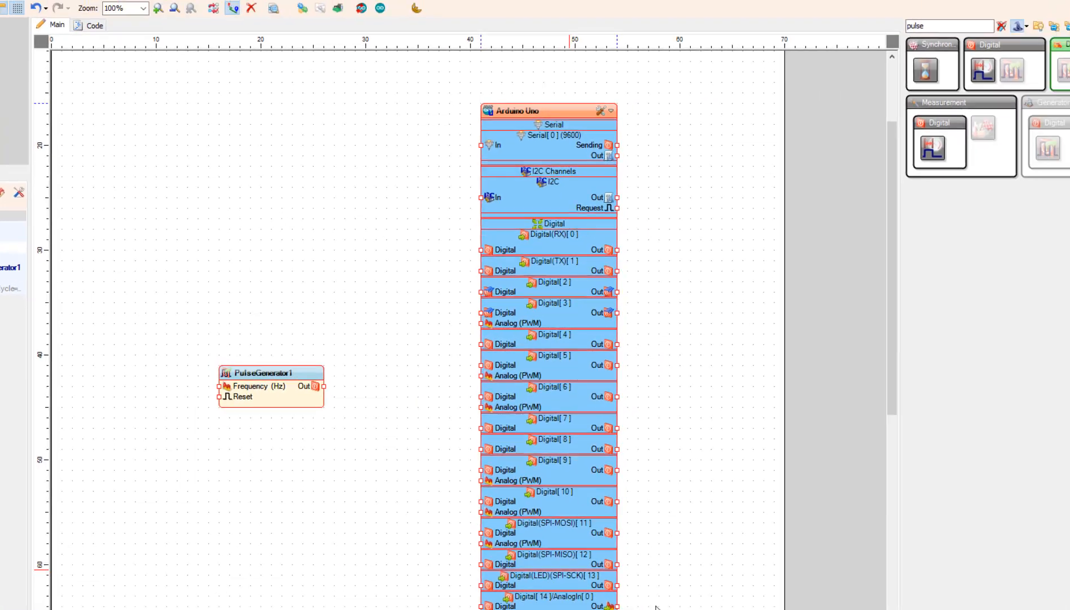
Step: Search 'ROTARY ENCODER' and place the Digital Rotary Encoder Sensor on the canvas
left_click(1001, 26)
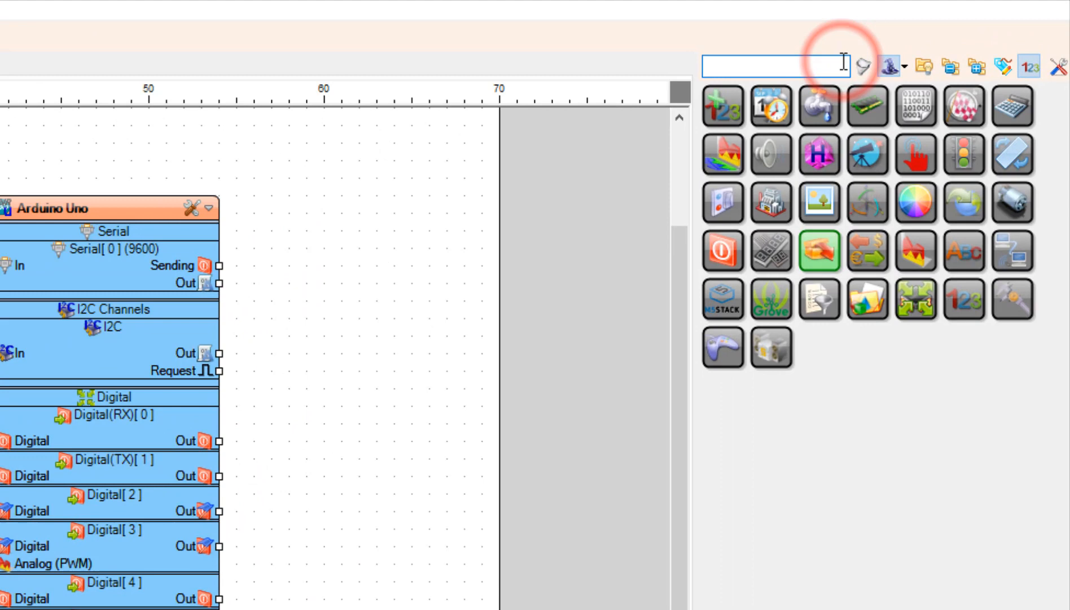
type("ROTARY E")
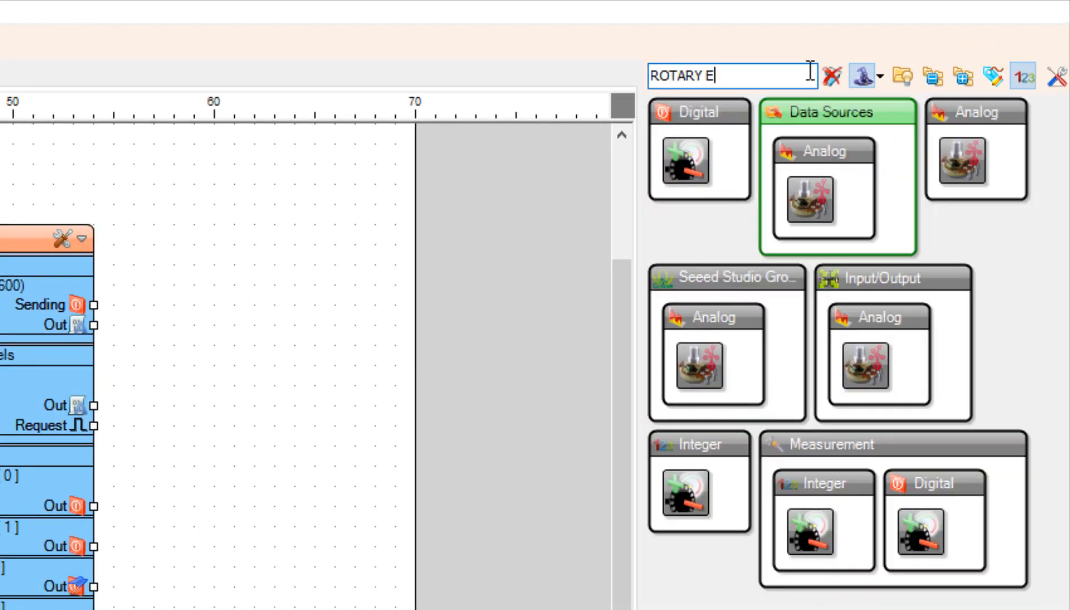
type("NCODER")
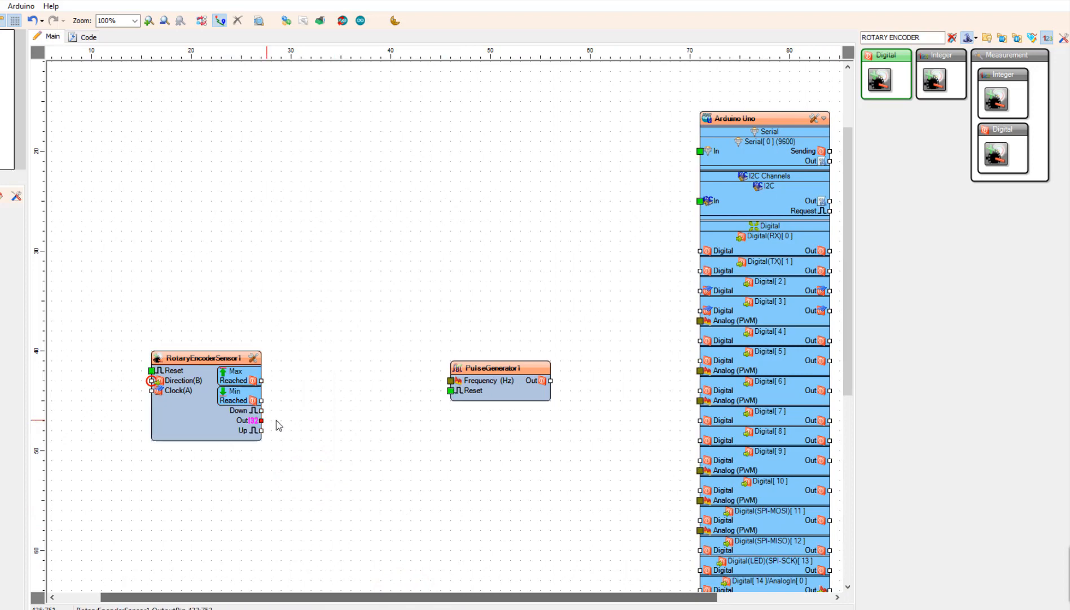
left_click(328, 440)
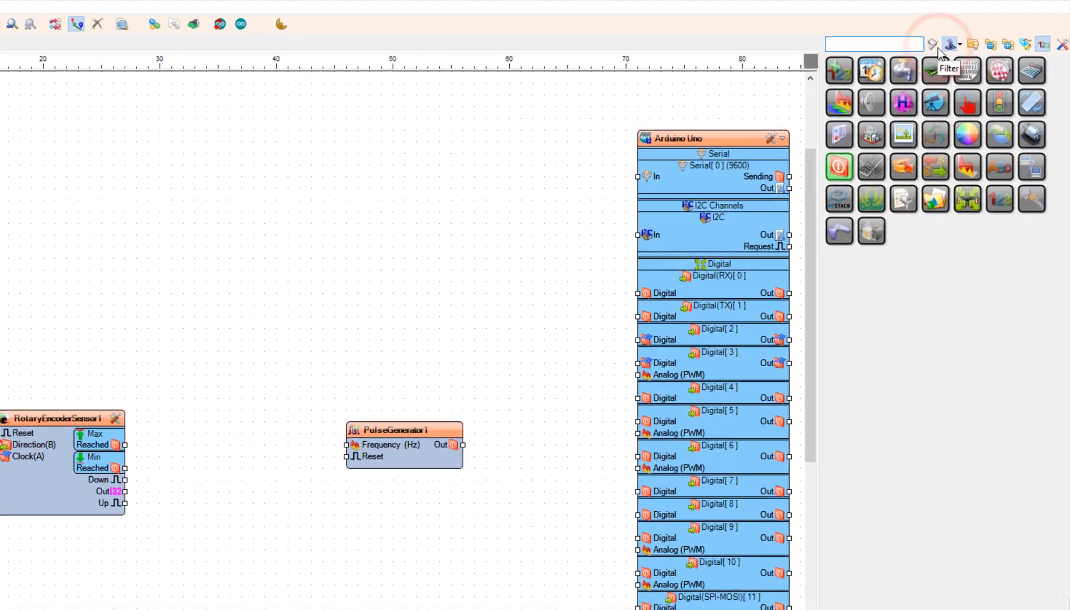
Step: Add MultiplyByValue1 from a 'MULTIPLY INTEGER BY VALUE' search and set Value to 50
type("MULT")
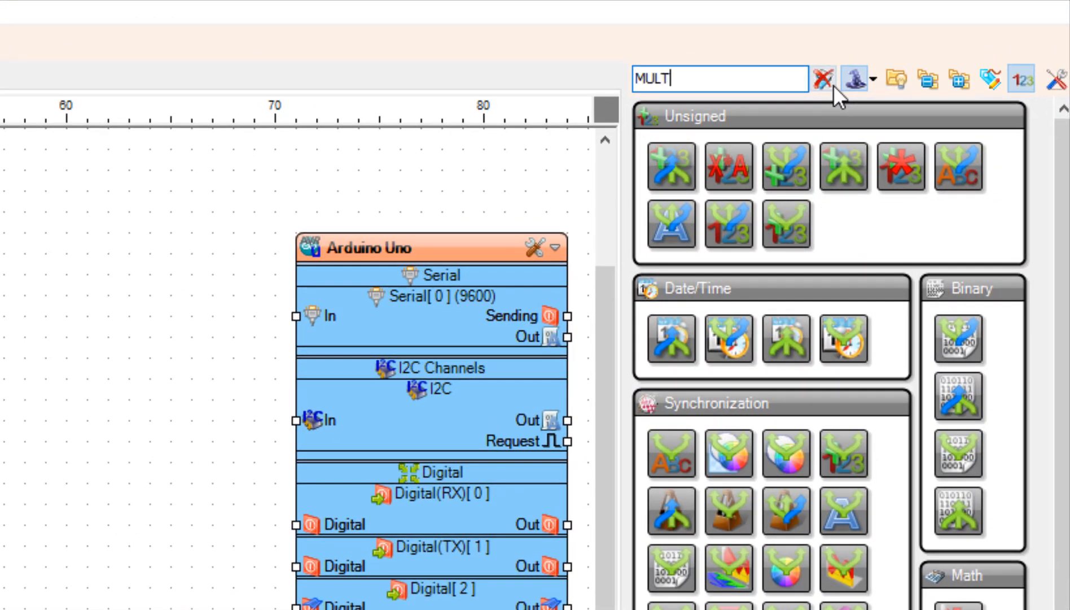
type("IPLY I")
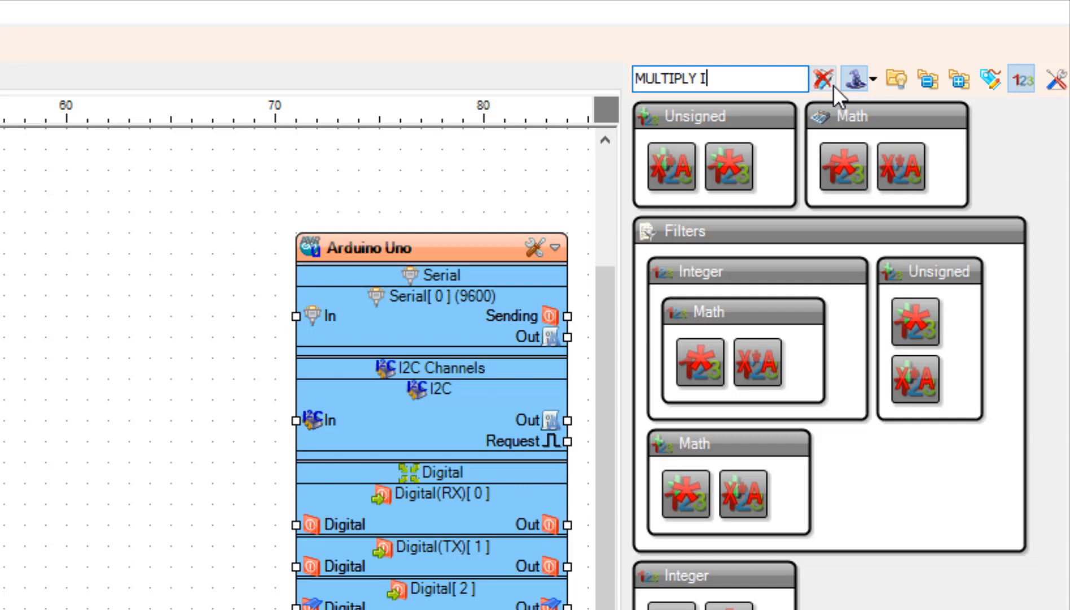
type("NTEGER")
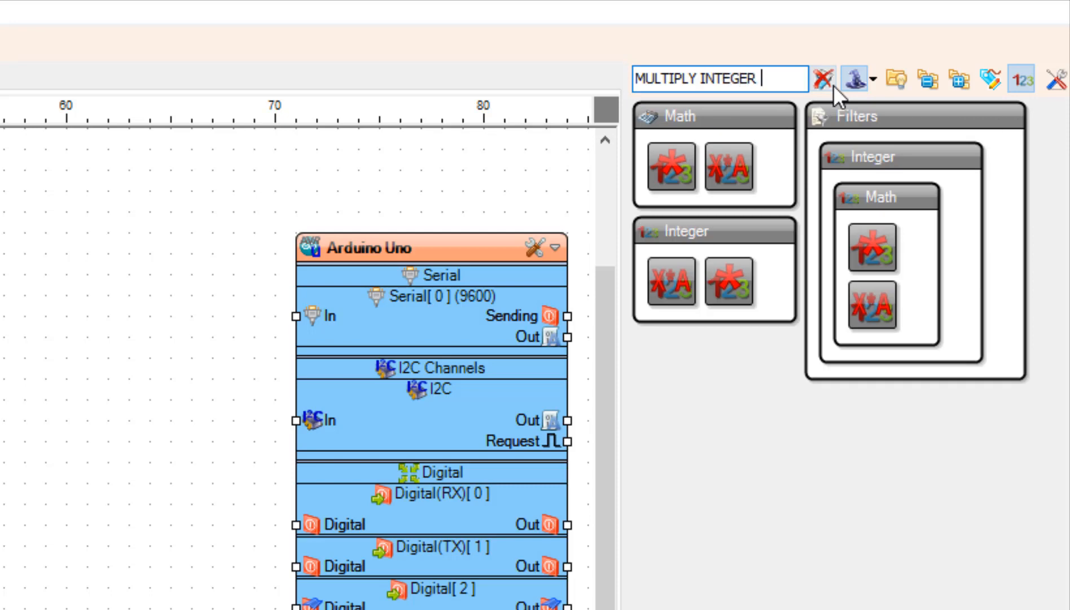
type("BY VAL")
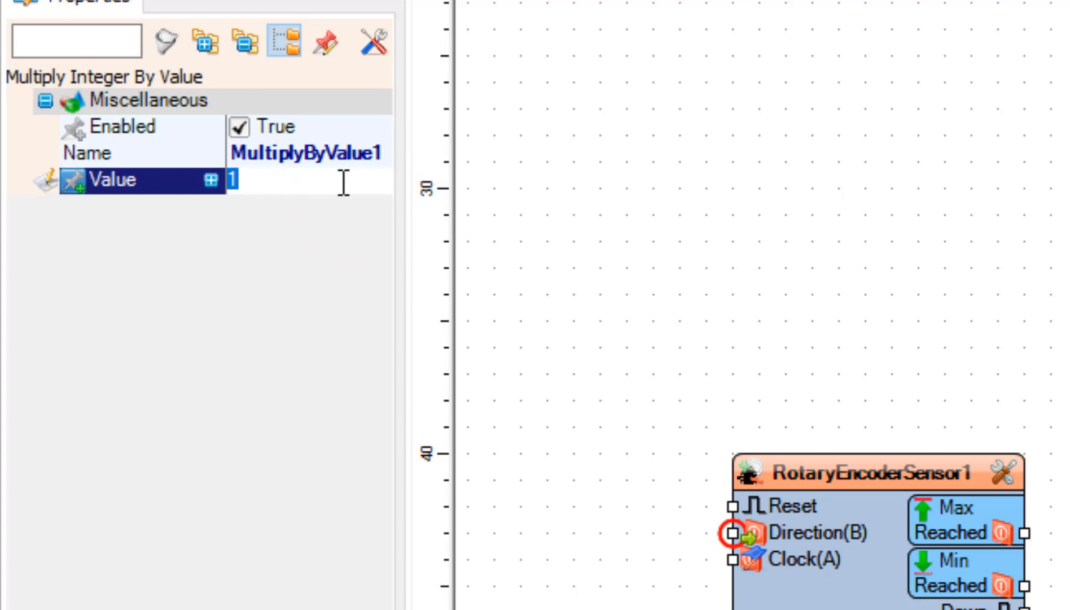
type("50")
type("TOGGLE F")
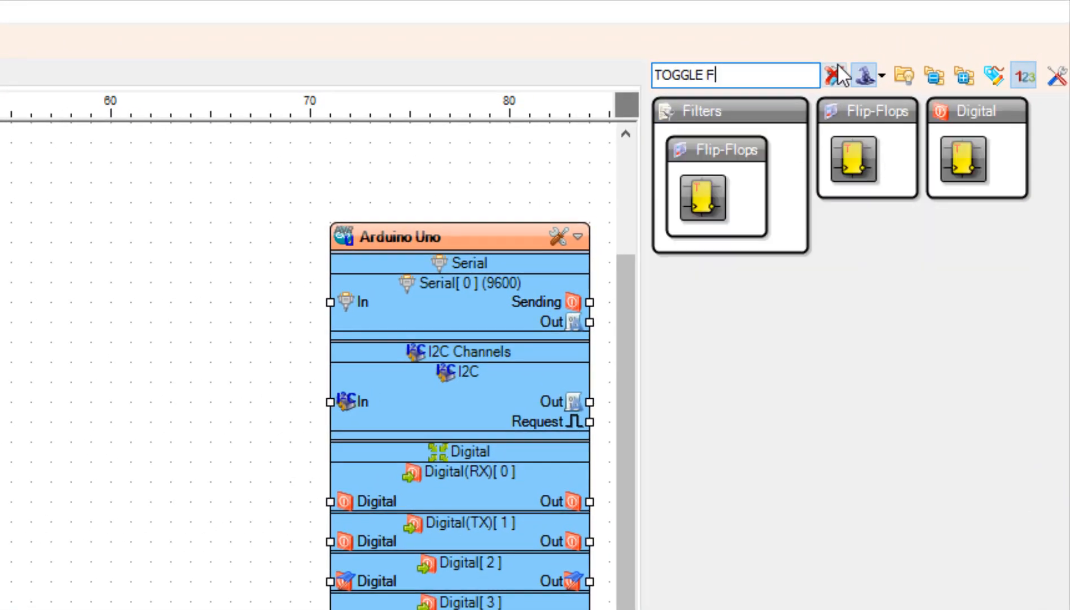
Step: Add TFlipFlop1 and TFlipFlop2 from a 'Toggle Flip Flop' search, then search 'Debounce'
type("LIP F")
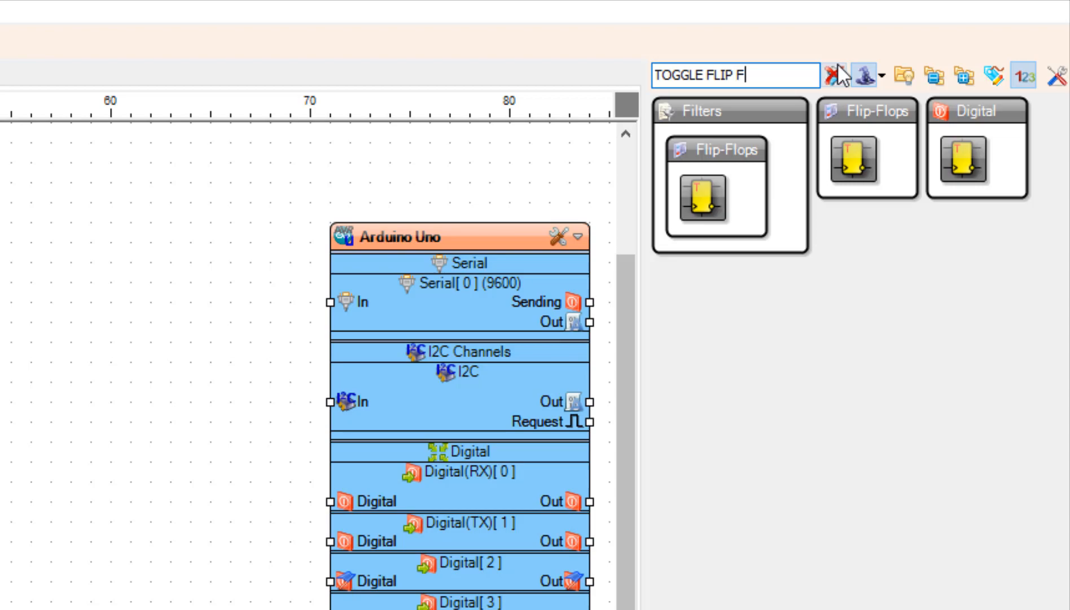
type("LOP")
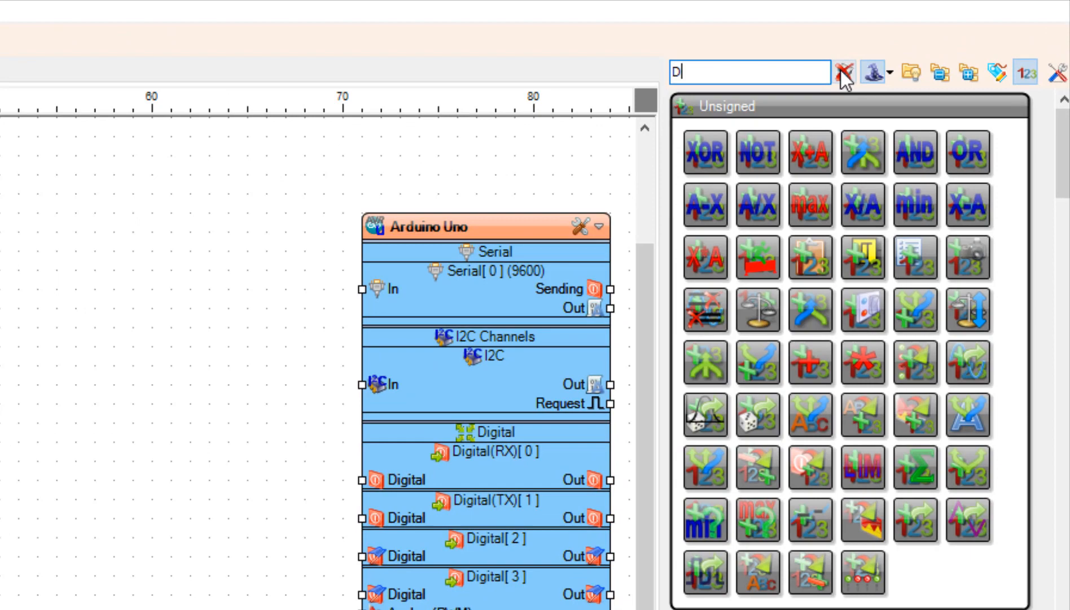
type("EBOUN")
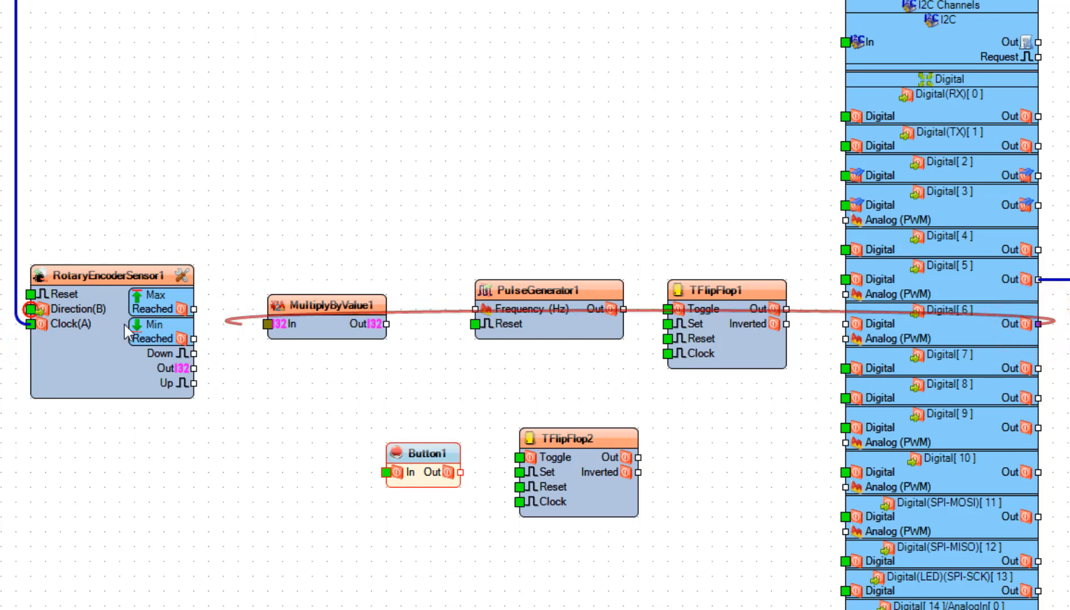
Step: Wire RotaryEncoderSensor1 Out through MultiplyByValue1 to PulseGenerator1 Frequency
left_click(32, 309)
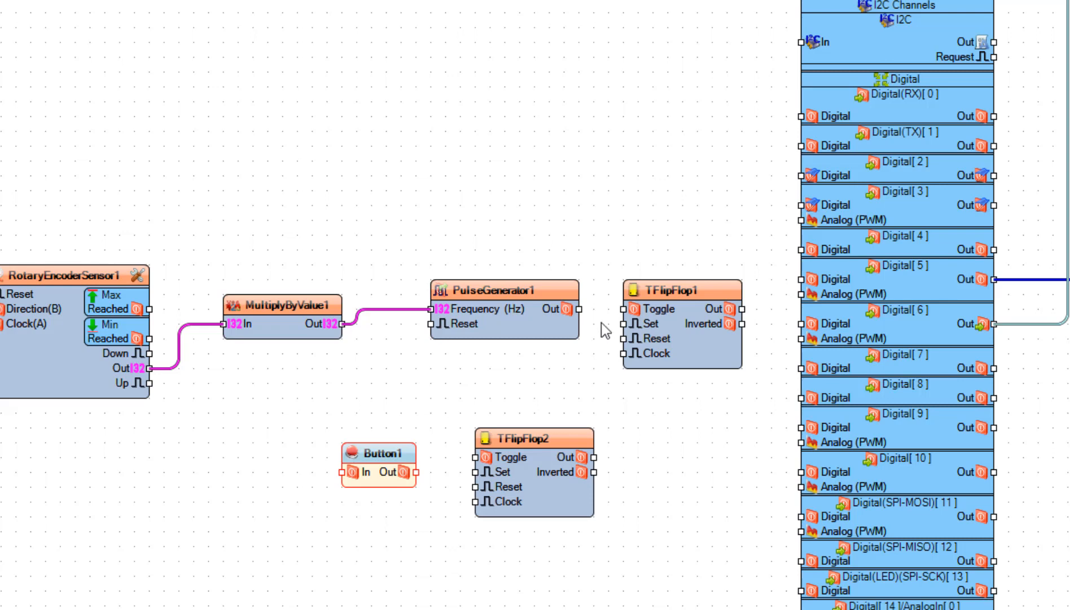
Step: Wire PulseGenerator1 Out to TFlipFlop1 Clock and TFlipFlop1 Out to Digital[2]
left_click(575, 309)
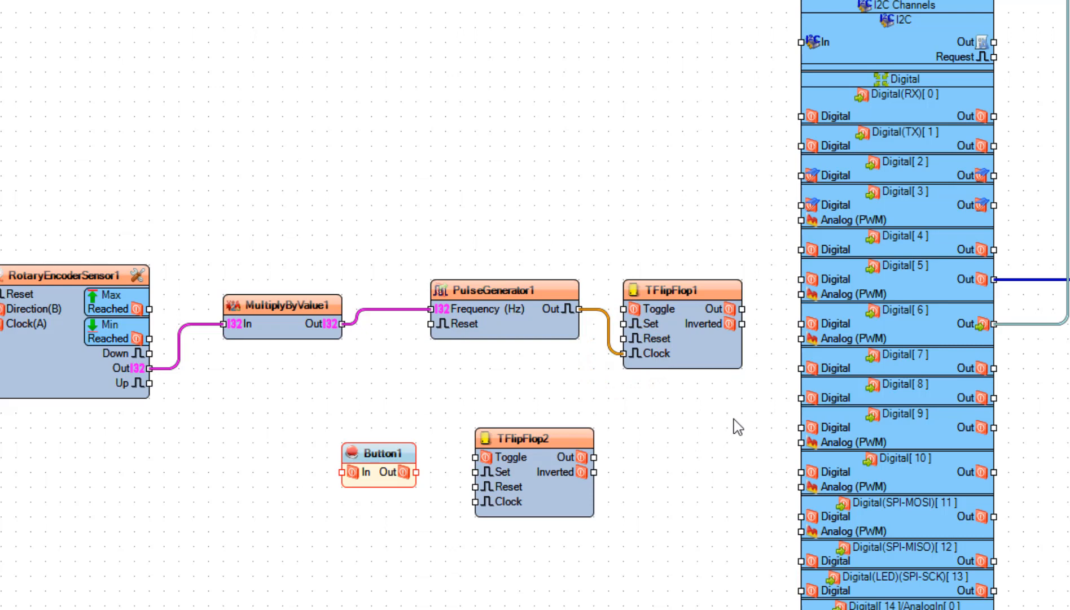
mouse_move(773, 341)
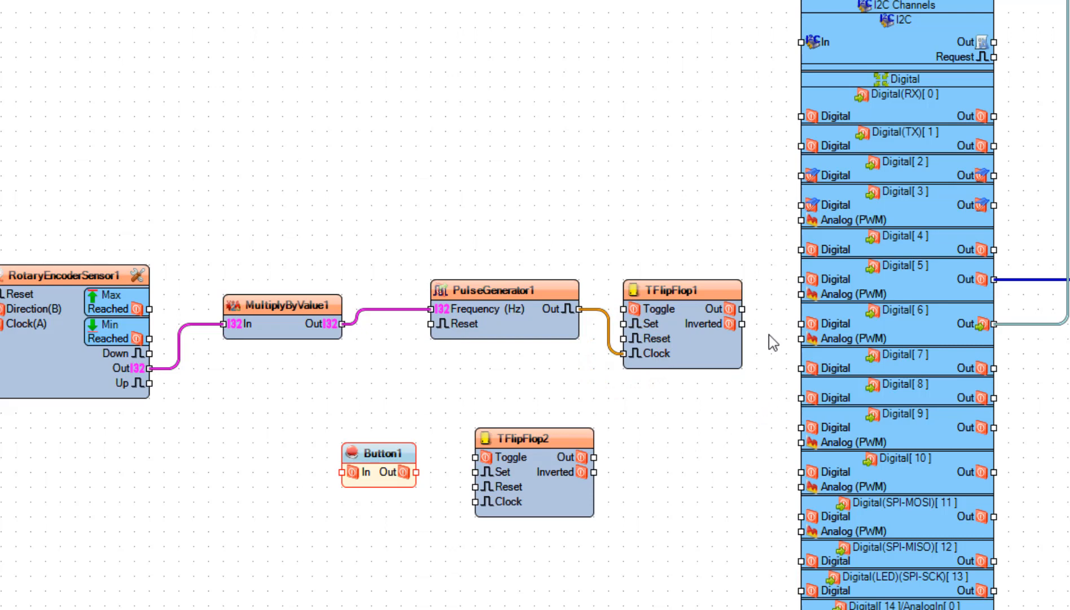
left_click(732, 310)
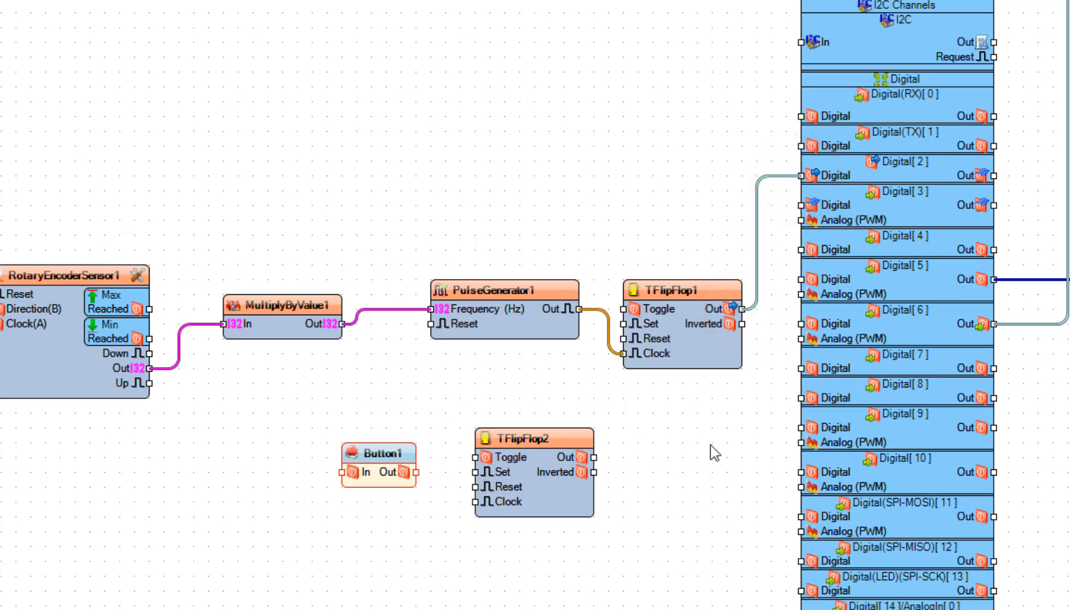
mouse_move(1061, 411)
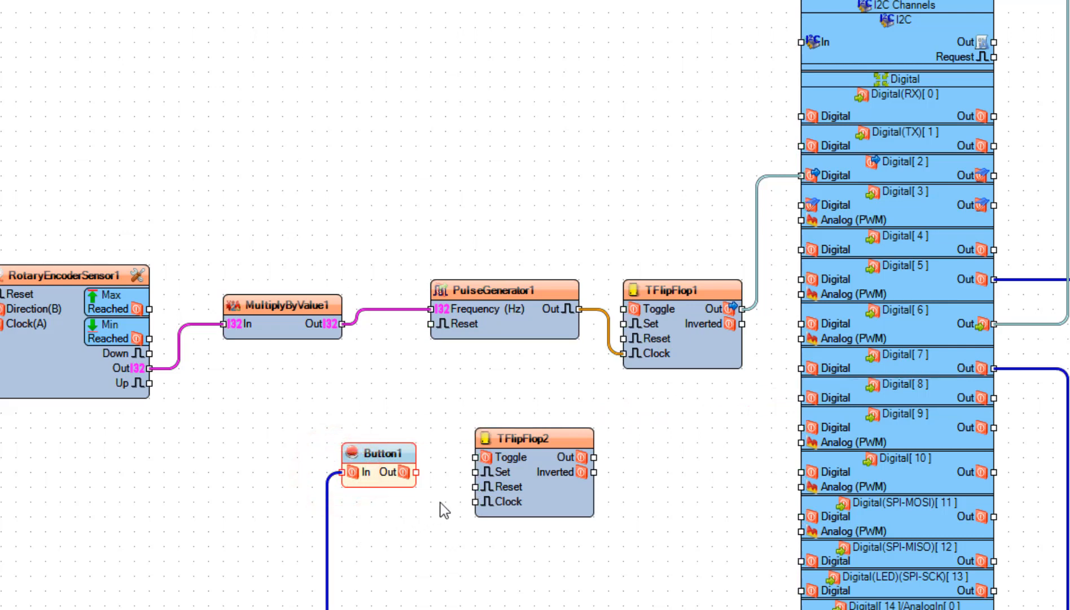
Step: Wire Button1 Out to TFlipFlop2 Clock and TFlipFlop2 Out to Digital[3]
left_click(415, 472)
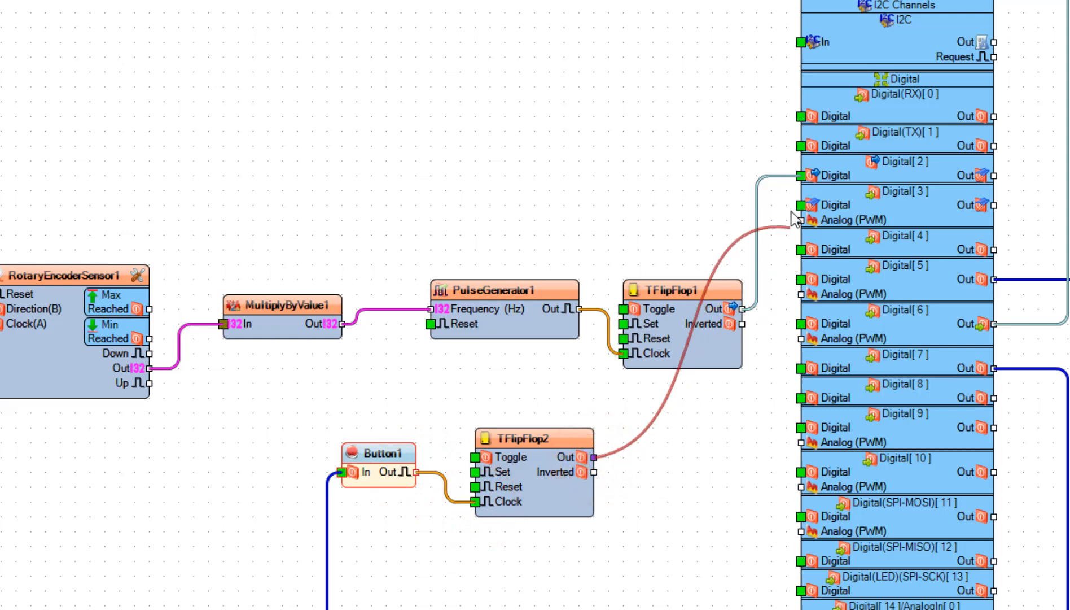
left_click(802, 204)
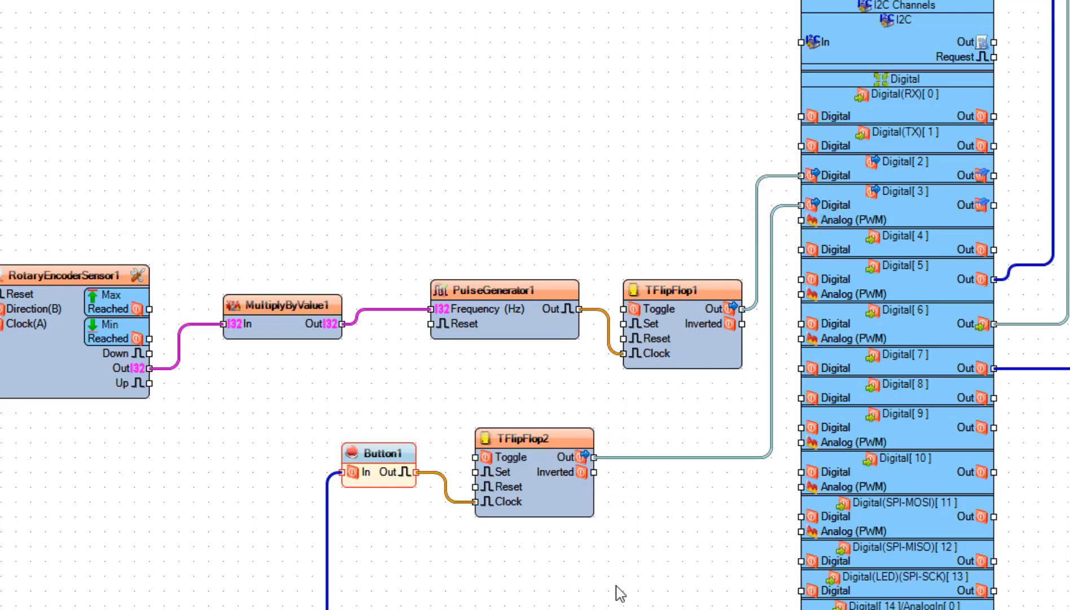
scroll("down", 3)
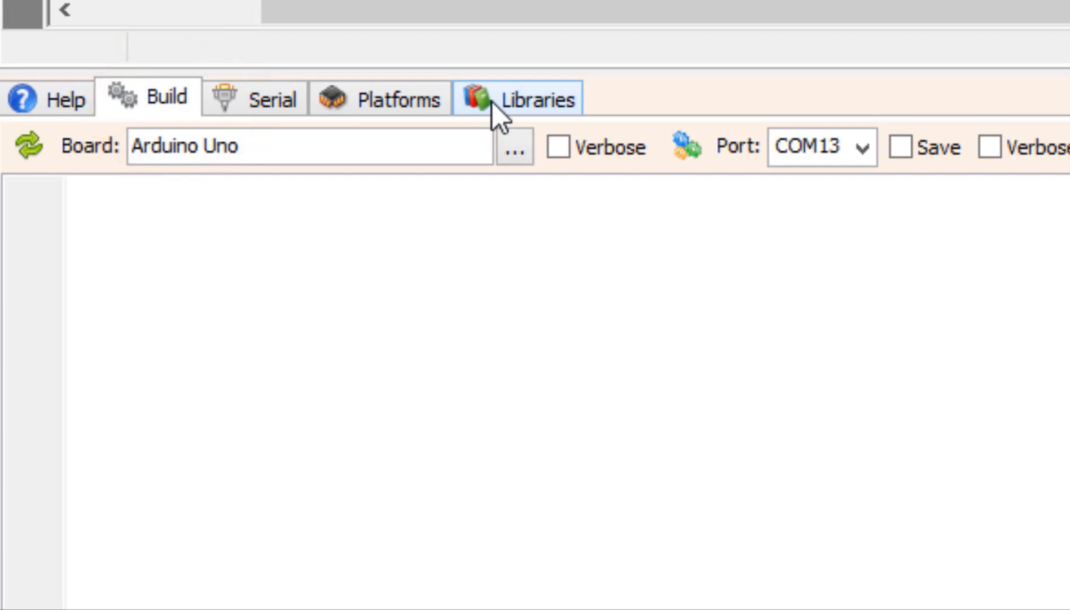
mouse_move(809, 145)
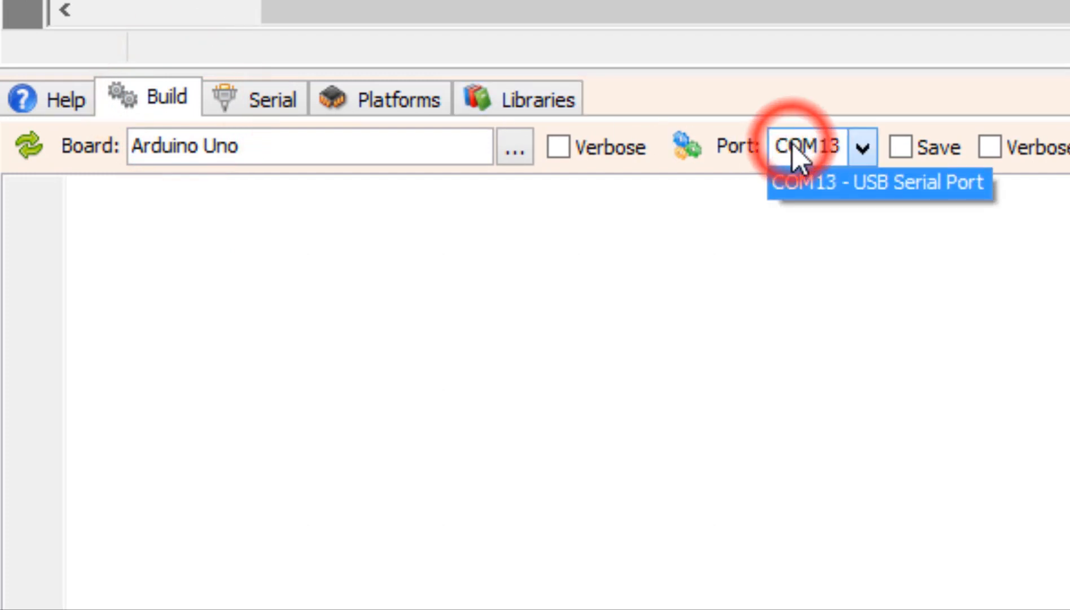